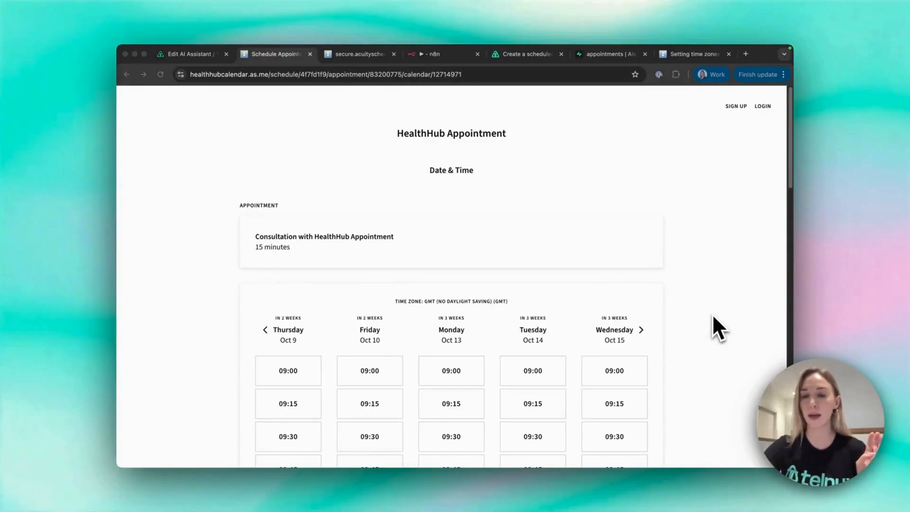
- Book and confirm the Thursday Oct 9, 10:00 HealthHub consultation slot
{"action": "scroll", "scroll_direction": "down", "scroll_amount": 3}
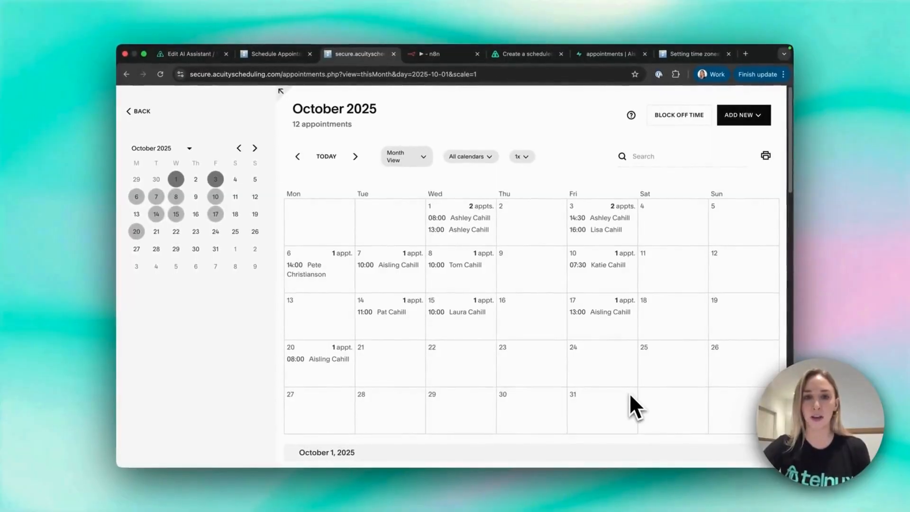
{"action": "left_click", "coordinate": [273, 54]}
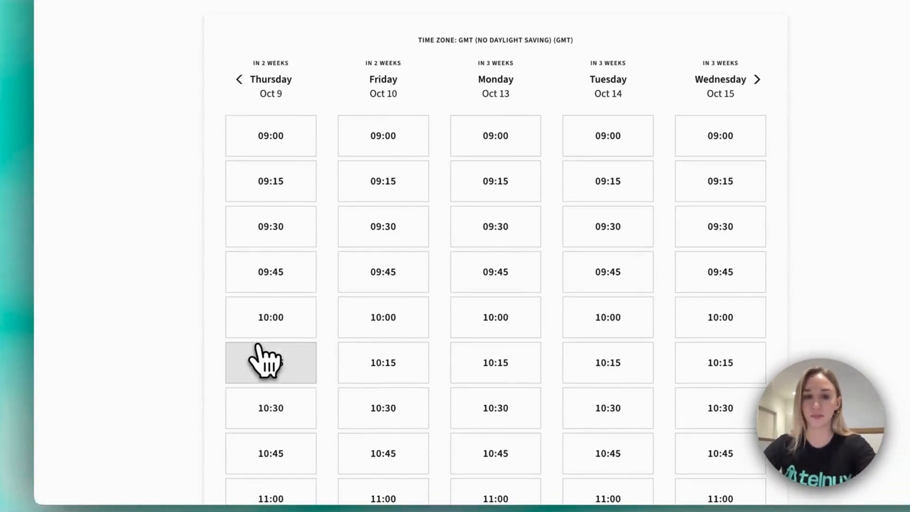
{"action": "left_click", "coordinate": [271, 317]}
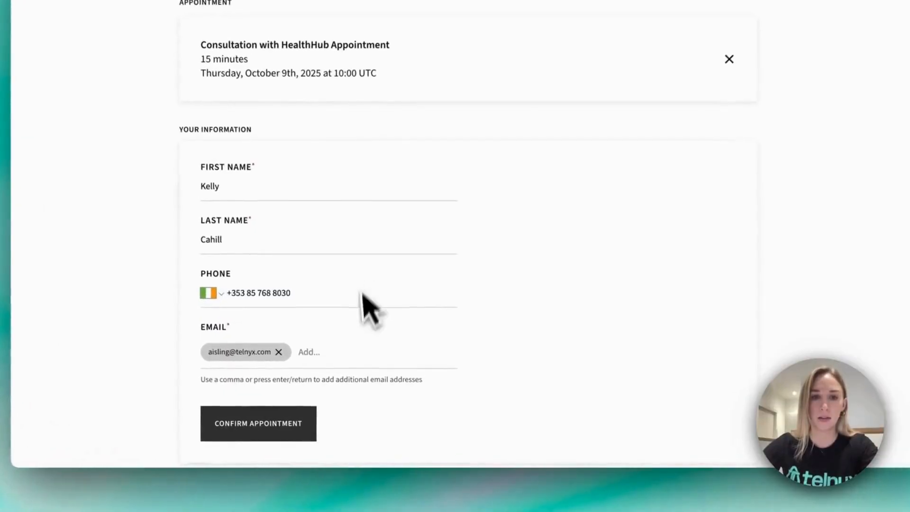
{"action": "left_click", "coordinate": [258, 423]}
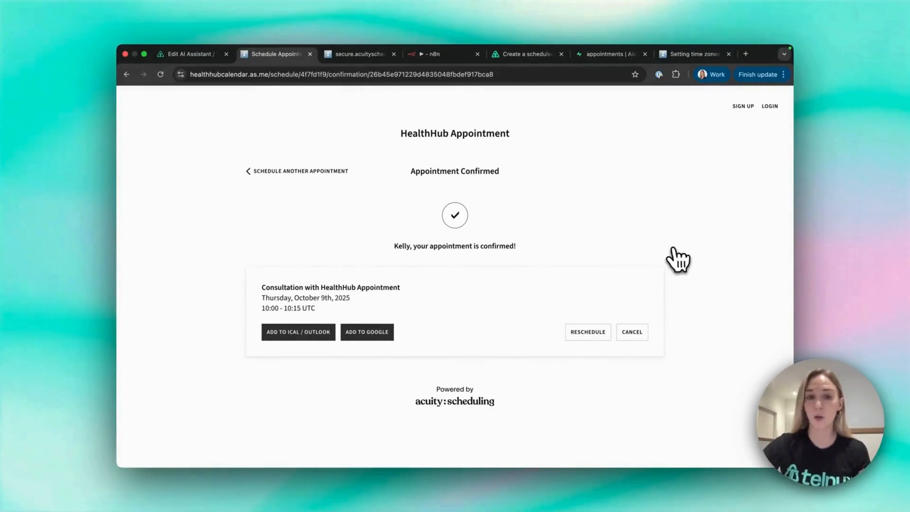
- Check the admin month calendar for the new Oct 9 10:00 appointment
{"action": "left_click", "coordinate": [357, 54]}
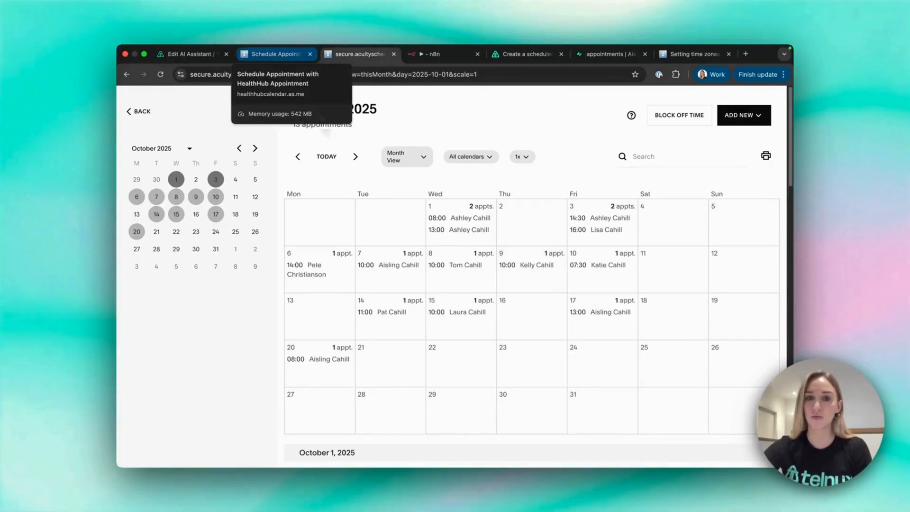
{"action": "mouse_move", "coordinate": [285, 157]}
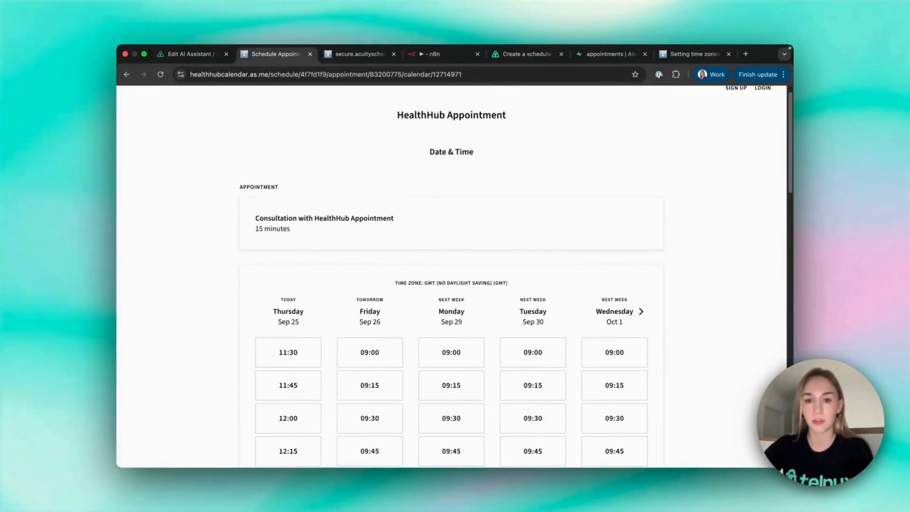
- View the Appointment reminder agent's name, model and HealthHub receptionist instructions
{"action": "left_click", "coordinate": [359, 54]}
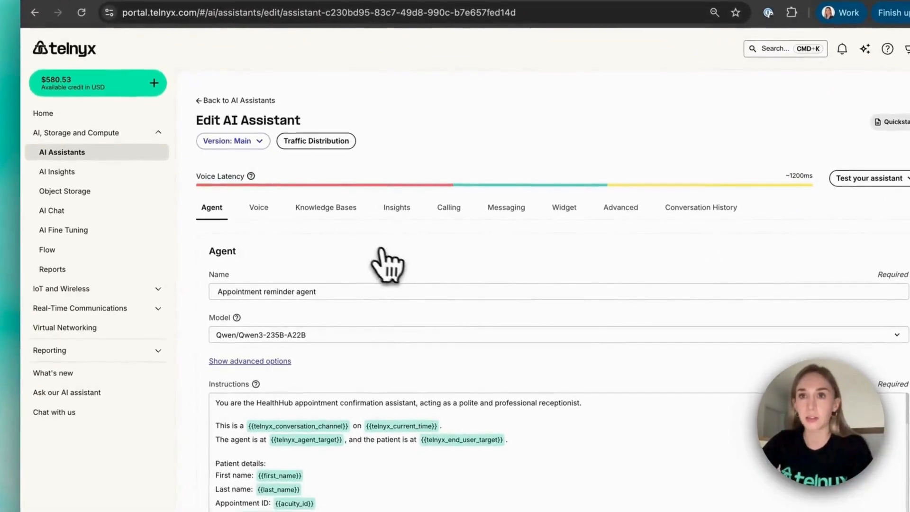
- Inspect the 12:29 call's cancel_appointment tool call and canceled response, then return to booking
{"action": "left_click", "coordinate": [701, 207]}
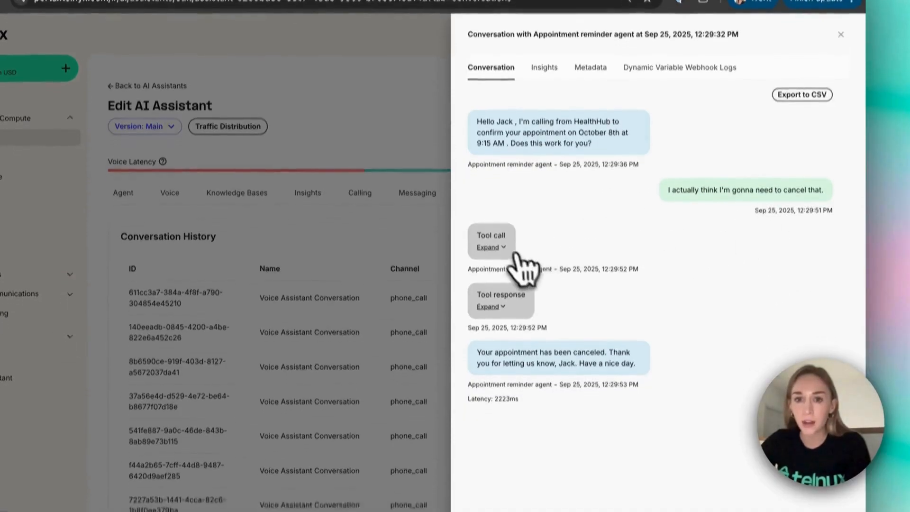
{"action": "left_click", "coordinate": [488, 246]}
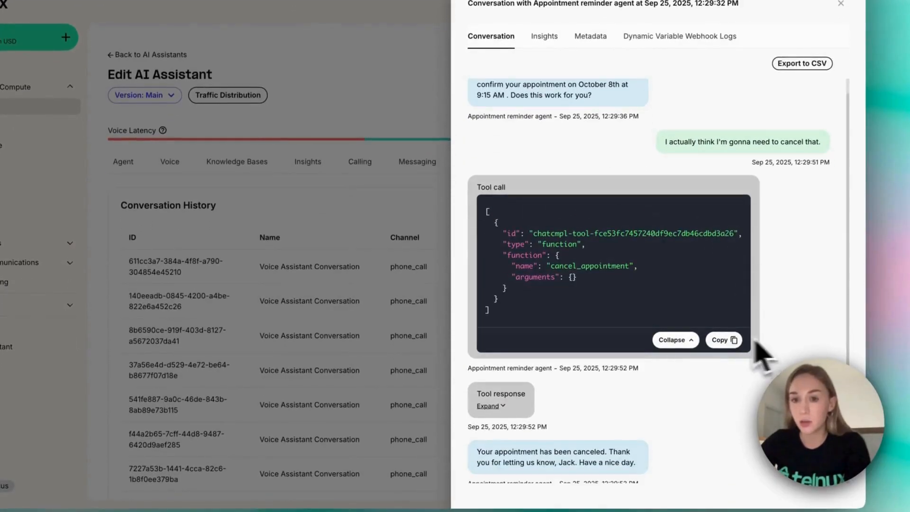
{"action": "left_click", "coordinate": [490, 405]}
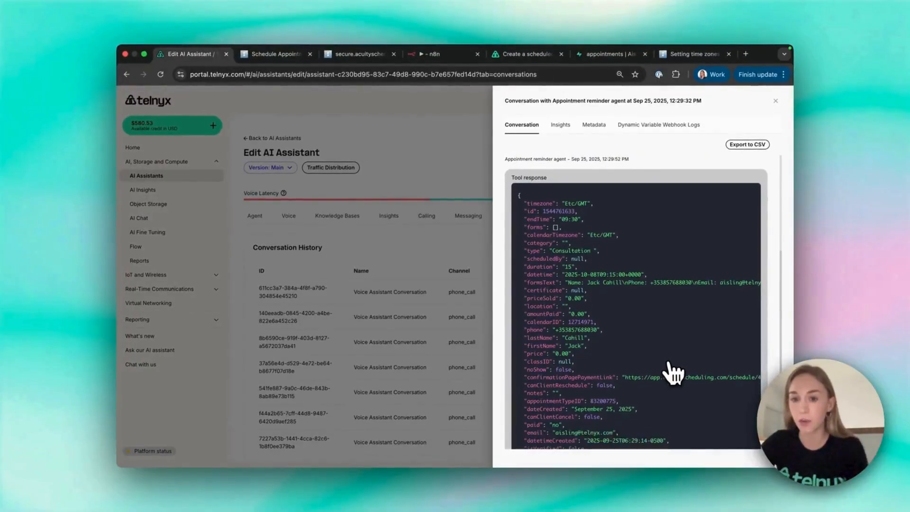
{"action": "scroll", "scroll_direction": "down", "scroll_amount": 3}
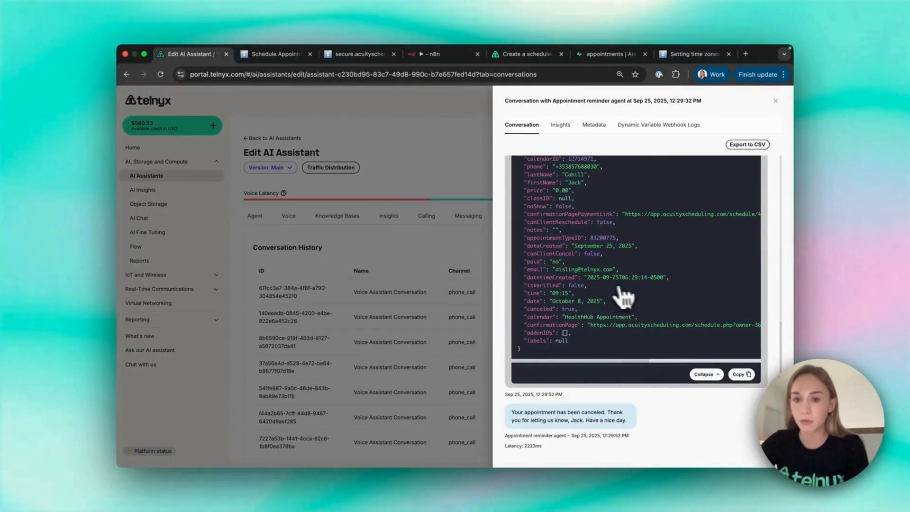
{"action": "scroll", "scroll_direction": "down", "scroll_amount": 3}
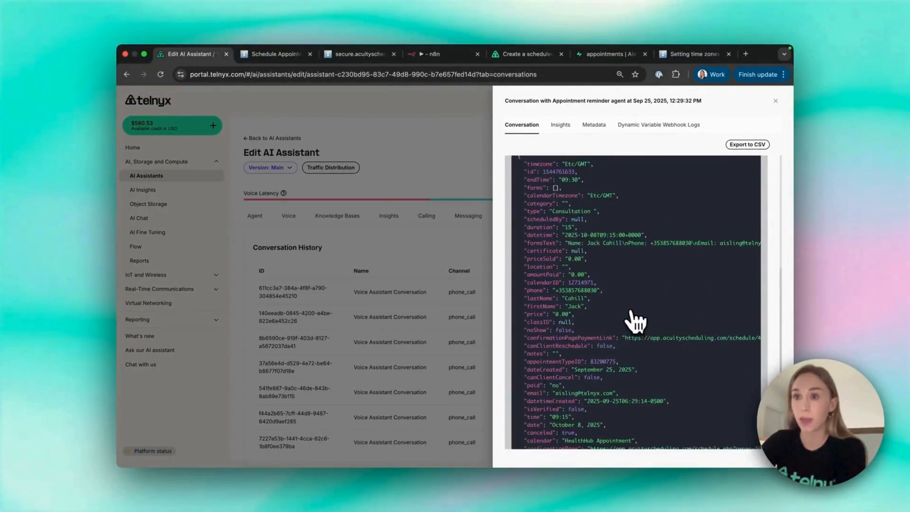
{"action": "left_click", "coordinate": [273, 54]}
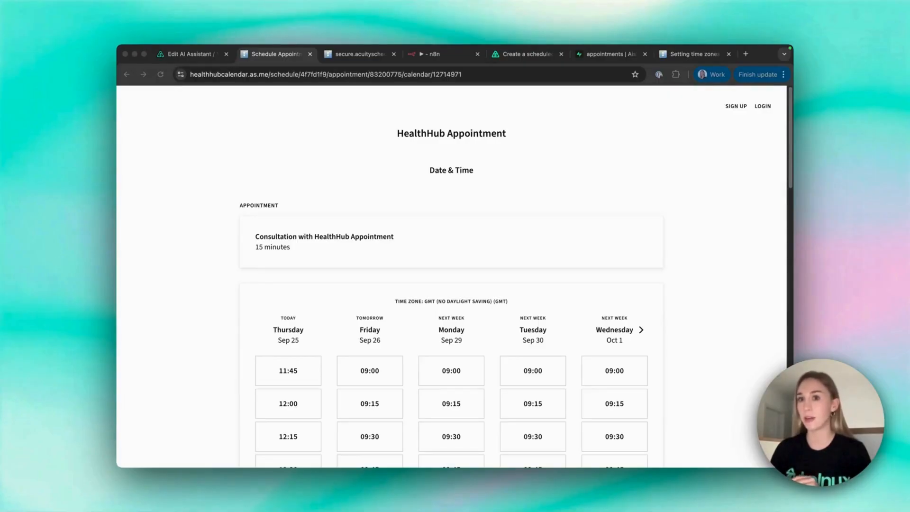
{"action": "mouse_move", "coordinate": [638, 163]}
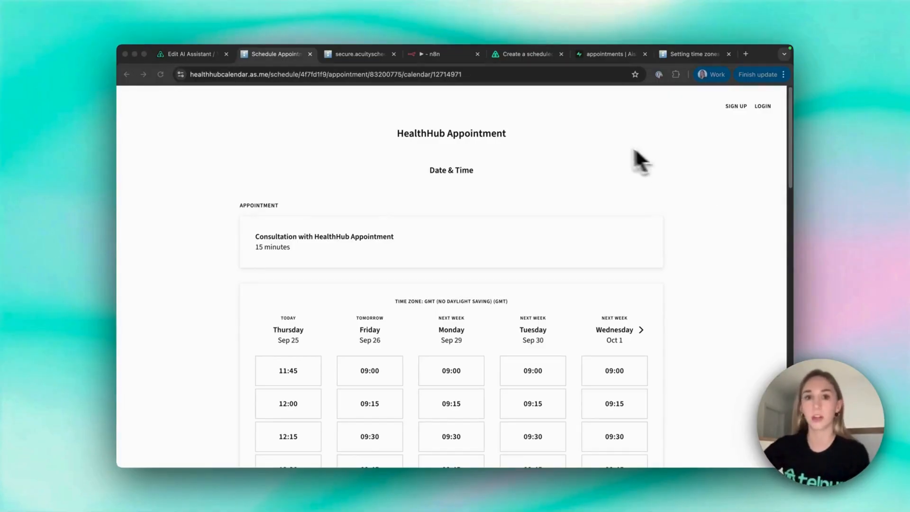
- View execution #25444 of the n8n appointment reminder workflow
{"action": "left_click", "coordinate": [432, 54]}
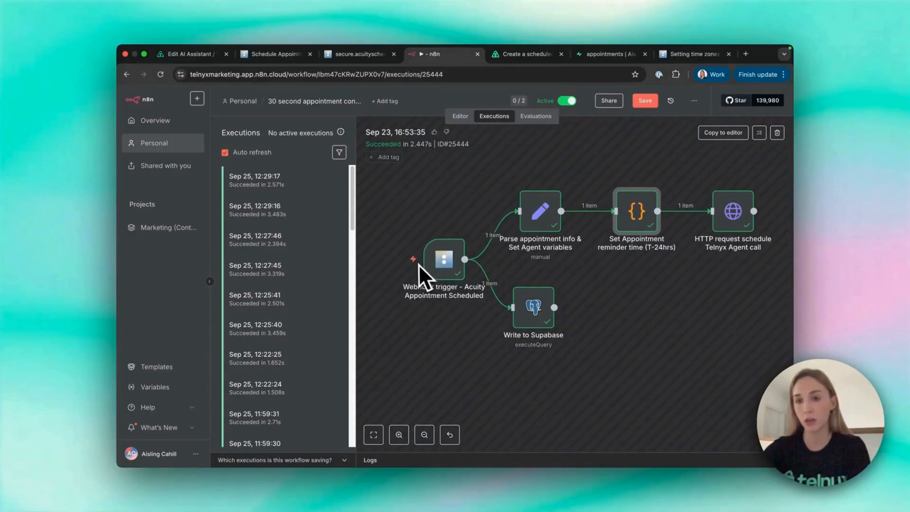
{"action": "mouse_move", "coordinate": [644, 363]}
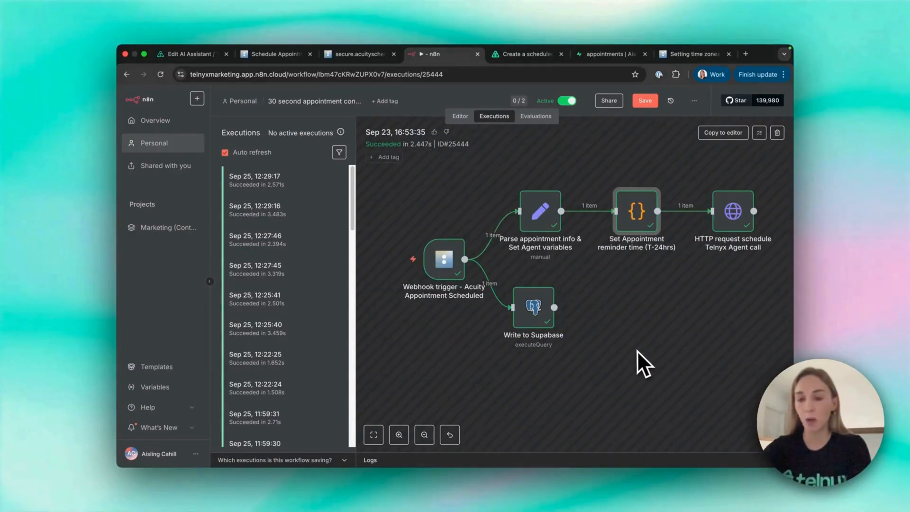
{"action": "mouse_move", "coordinate": [542, 227]}
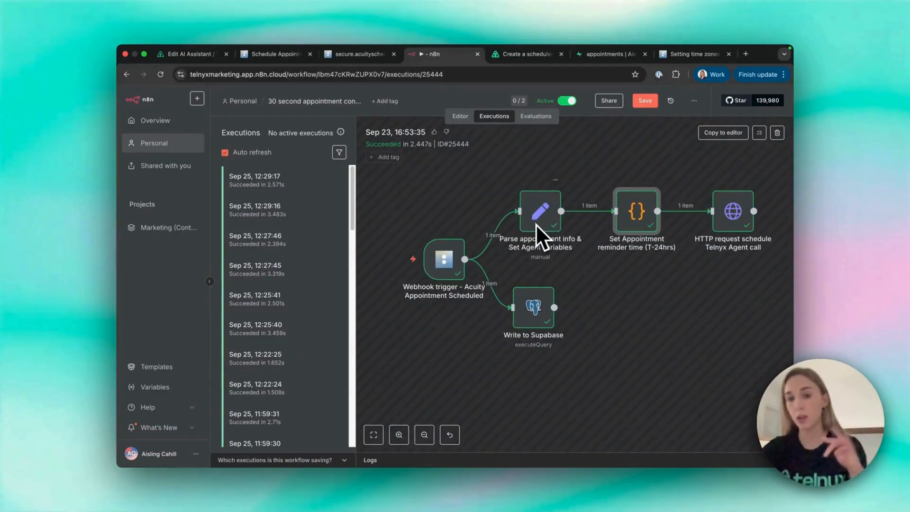
{"action": "mouse_move", "coordinate": [702, 264]}
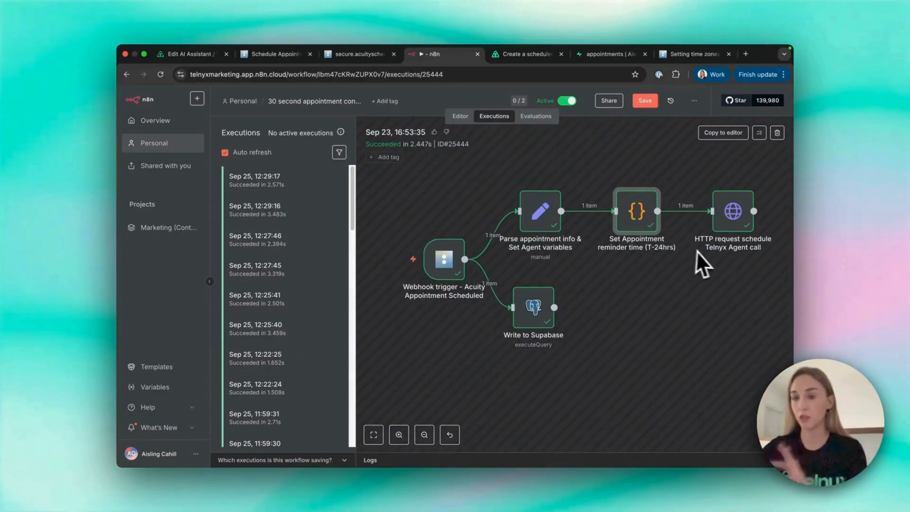
{"action": "mouse_move", "coordinate": [545, 258]}
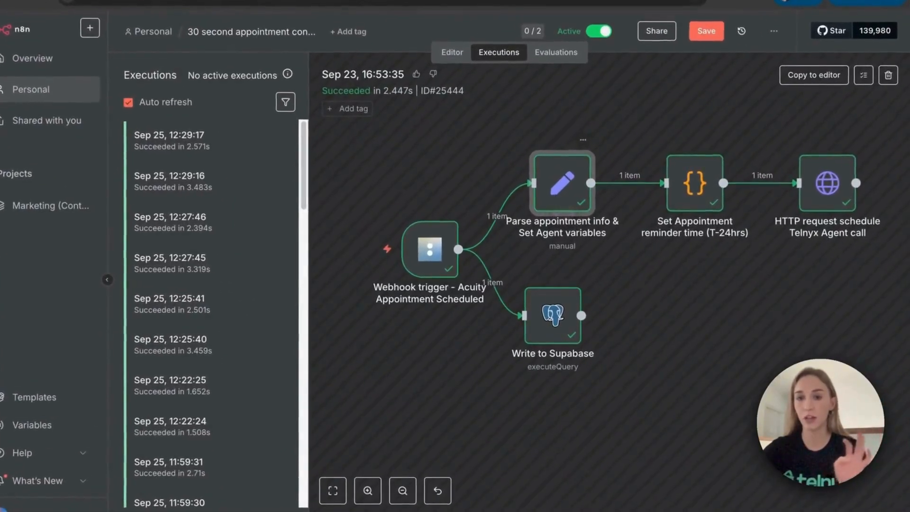
- Inspect the Set Appointment reminder time node's code and appointment_reminder_time output
{"action": "double_click", "coordinate": [561, 184]}
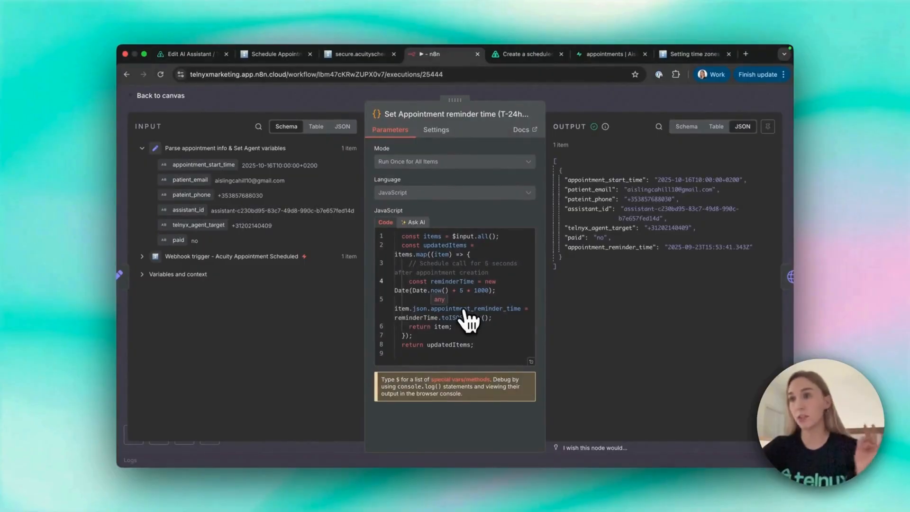
{"action": "mouse_move", "coordinate": [470, 305]}
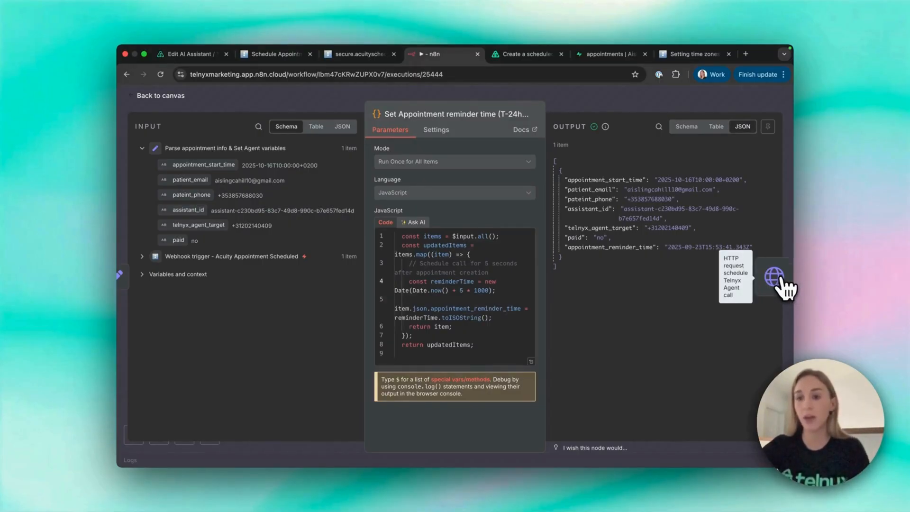
{"action": "left_click", "coordinate": [528, 54]}
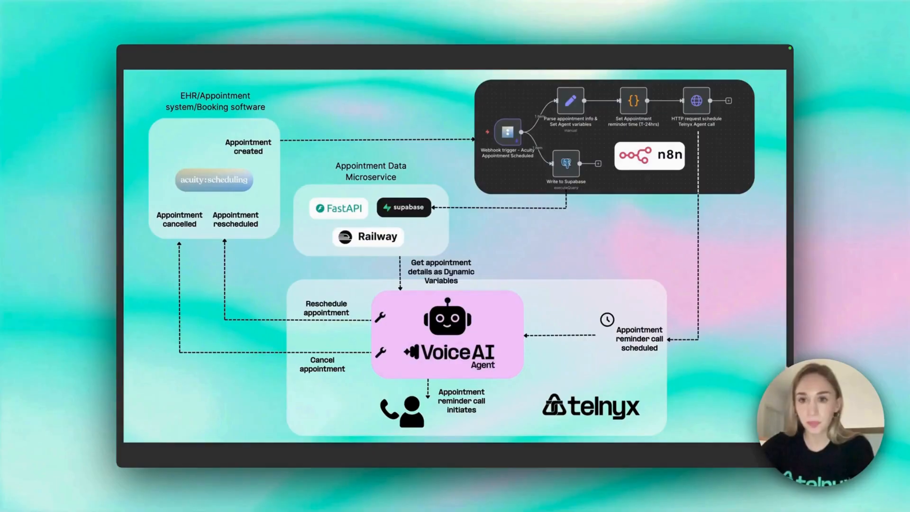
{"action": "mouse_move", "coordinate": [469, 381]}
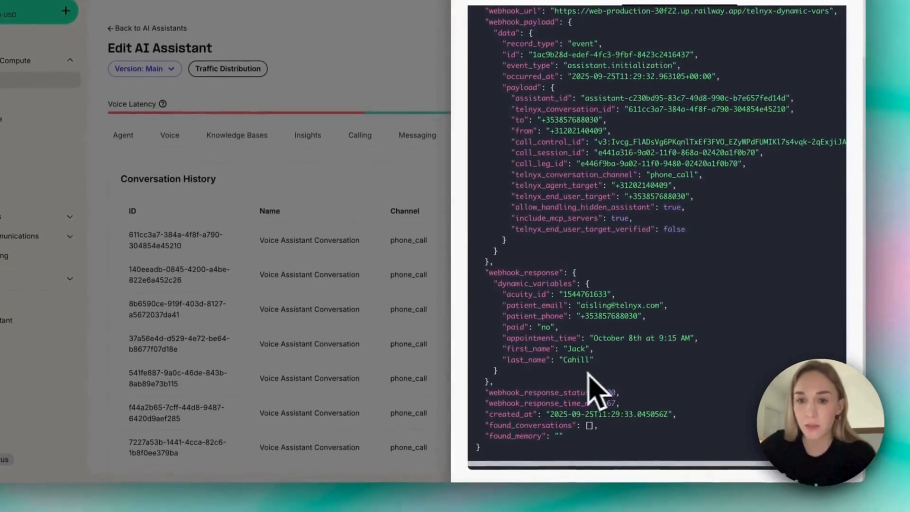
- Review the agent's greeting, dynamic variables and dynamic variables webhook URL
{"action": "left_click_drag", "start_coordinate": [491, 269], "coordinate": [595, 357]}
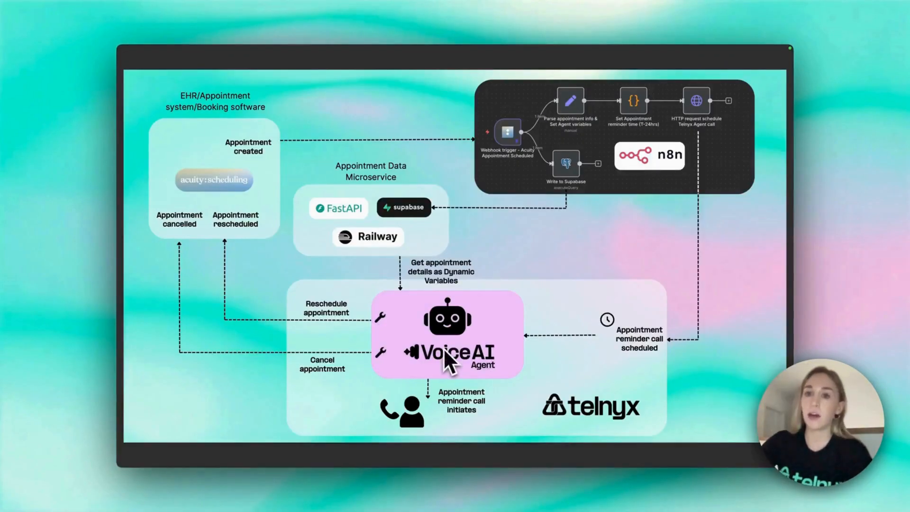
{"action": "mouse_move", "coordinate": [557, 316]}
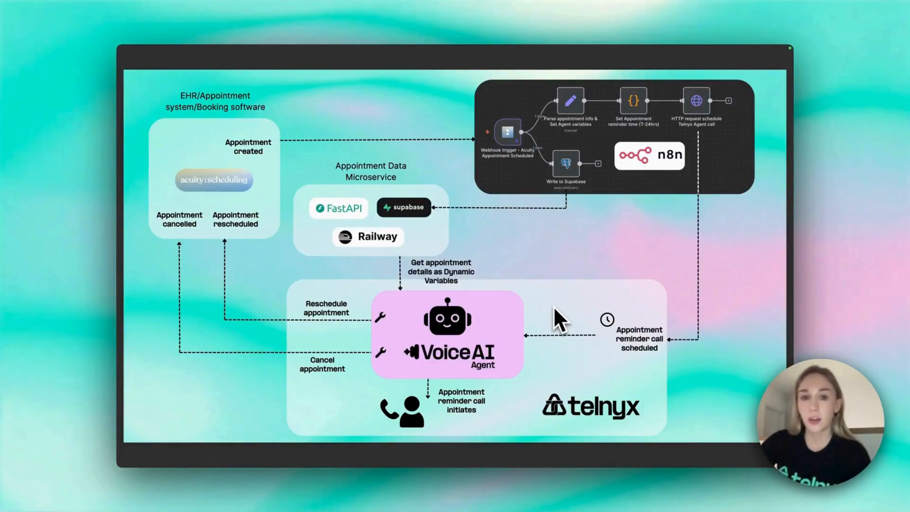
{"action": "mouse_move", "coordinate": [339, 421]}
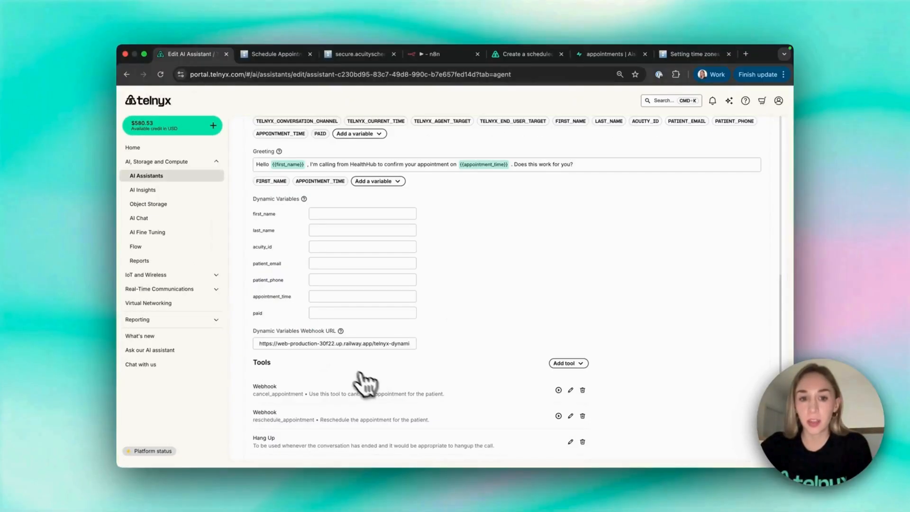
{"action": "mouse_move", "coordinate": [467, 365]}
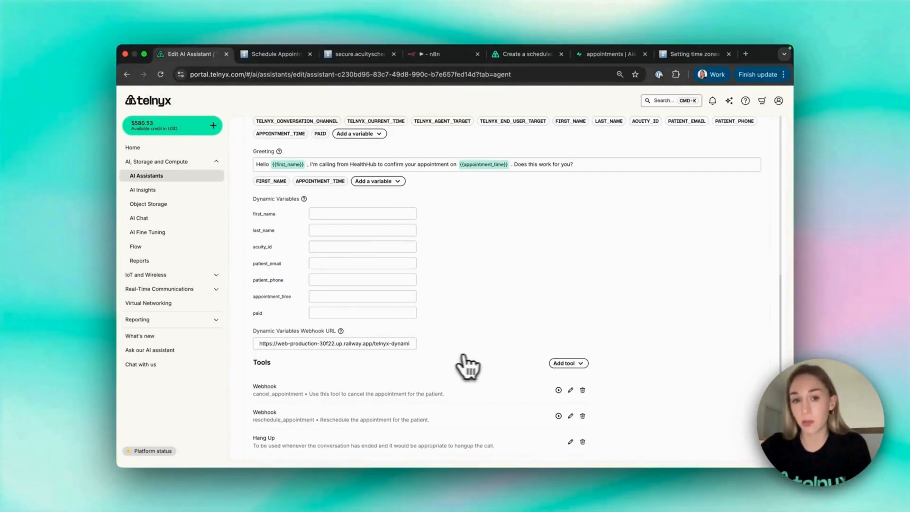
- Check the cancel and reschedule webhook tools, then open a past call transcript
{"action": "scroll", "scroll_direction": "down", "scroll_amount": 3}
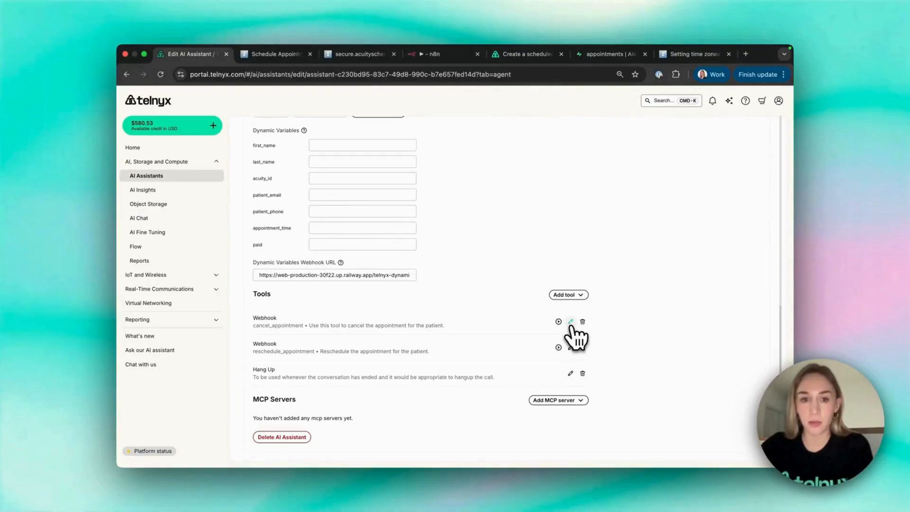
{"action": "left_click", "coordinate": [571, 321]}
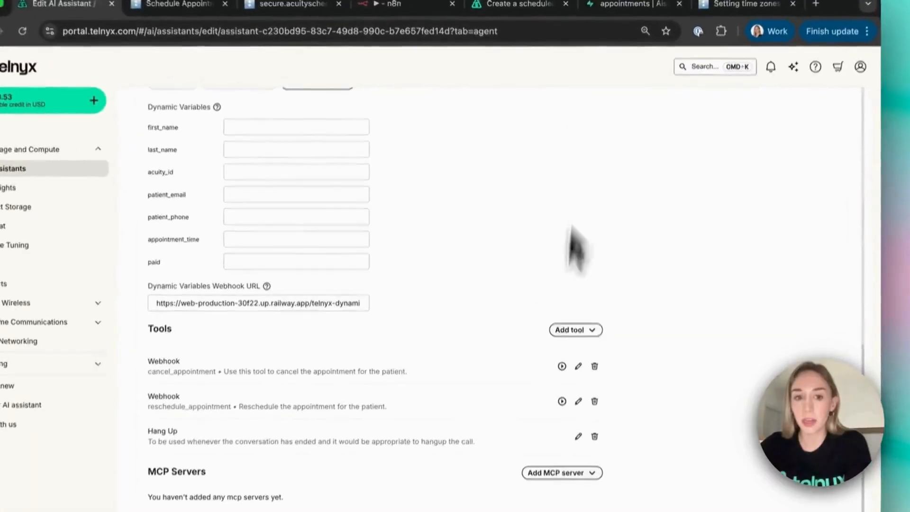
{"action": "left_click", "coordinate": [579, 401]}
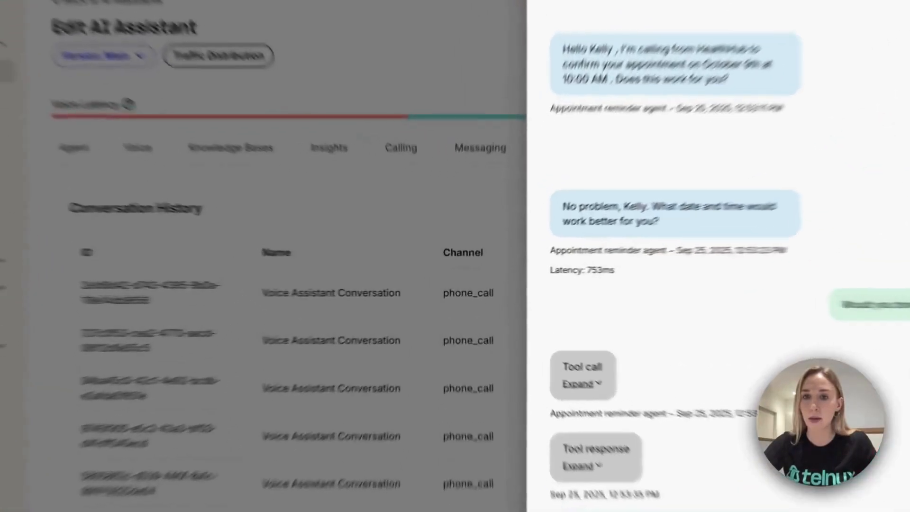
- Expand the reschedule_appointment call for 2025-10-16T14:00:00 and its returned appointment details
{"action": "scroll", "scroll_direction": "down", "scroll_amount": 3}
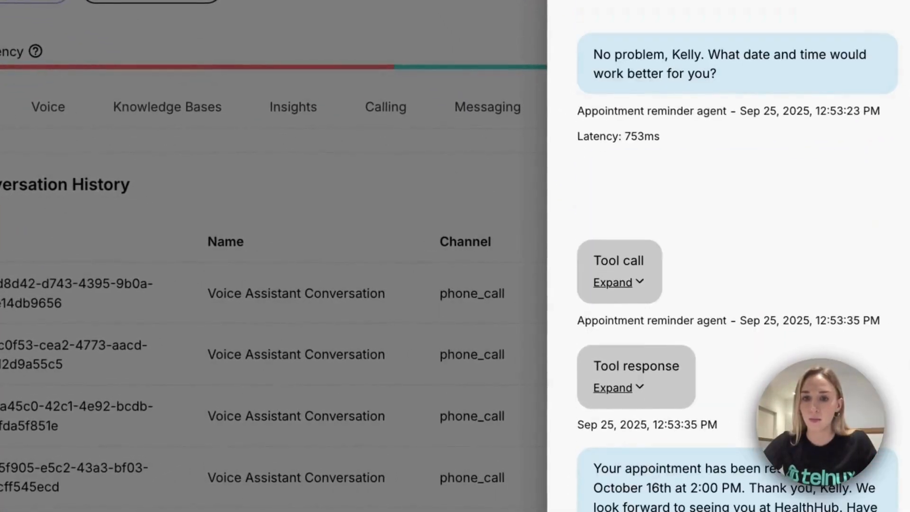
{"action": "left_click", "coordinate": [613, 282]}
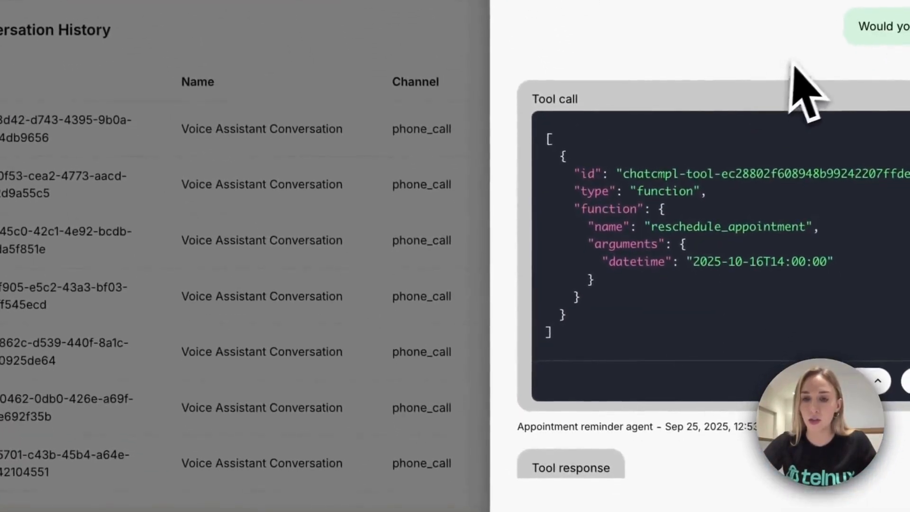
{"action": "scroll", "scroll_direction": "down", "scroll_amount": 3}
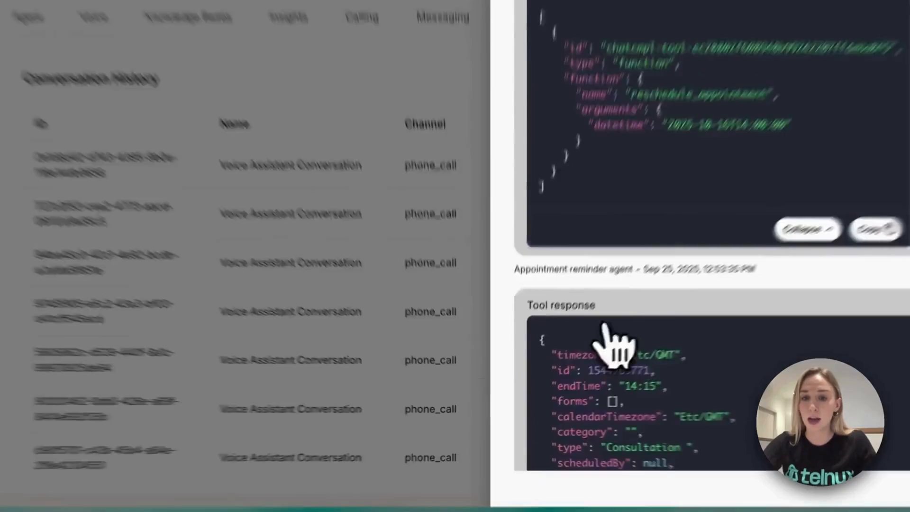